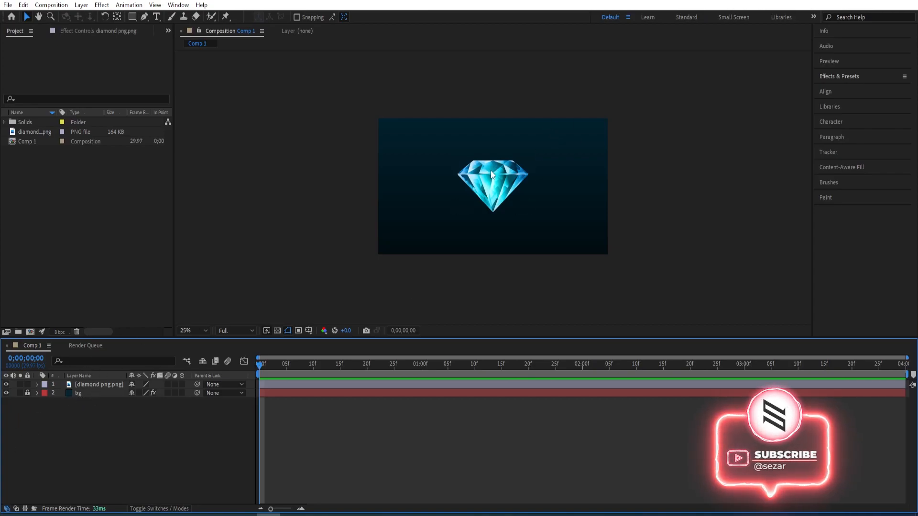
# Reveal the diamond layer's Position property at its centered value 960, 540.
pyautogui.click(99, 384)
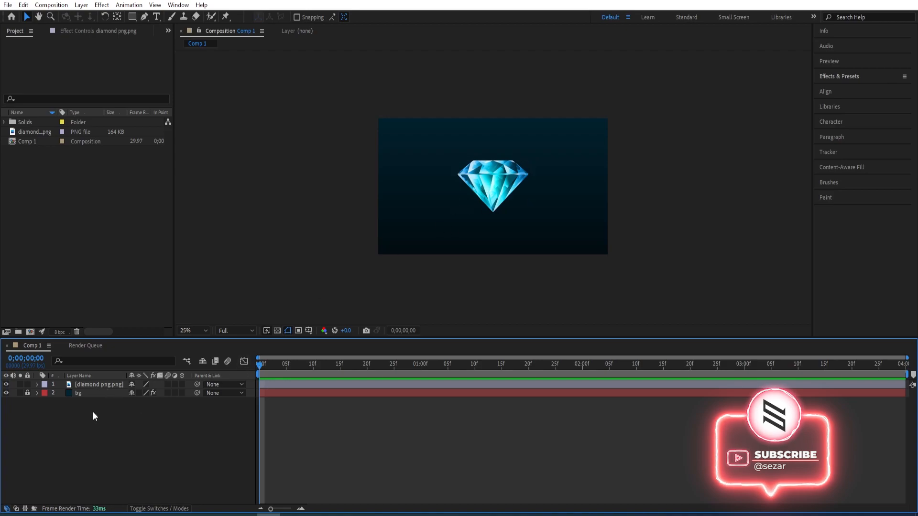
pyautogui.click(99, 385)
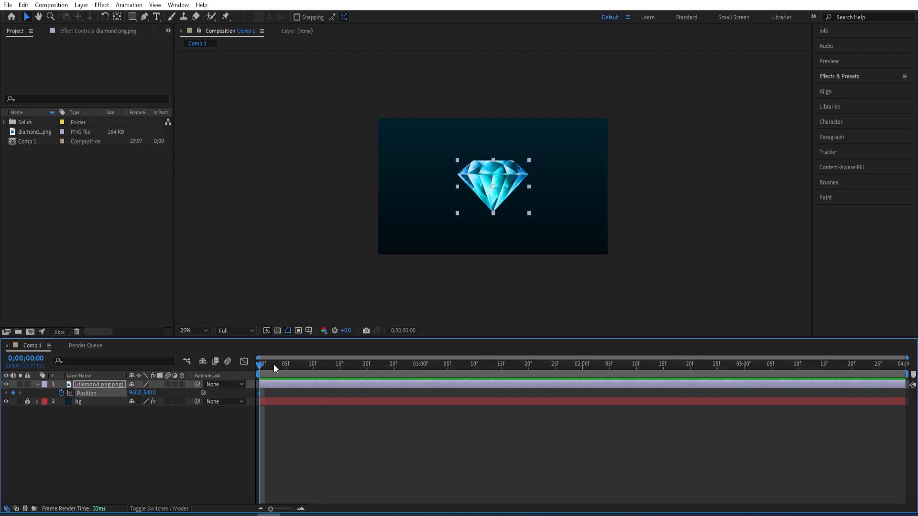
# Keyframe Position 540 at 0s, 410 at 2s and 540 at the end, then pre-compose the layer as 'diamond'.
pyautogui.click(581, 365)
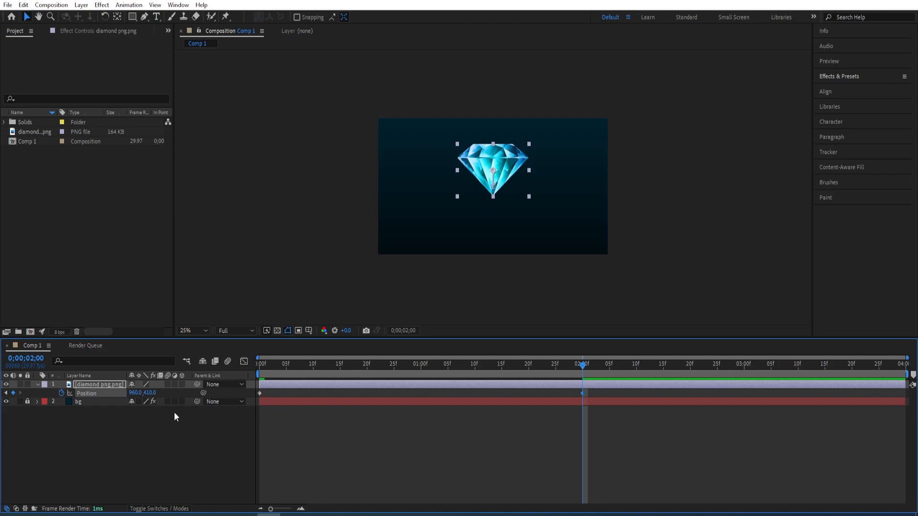
pyautogui.moveTo(582, 370)
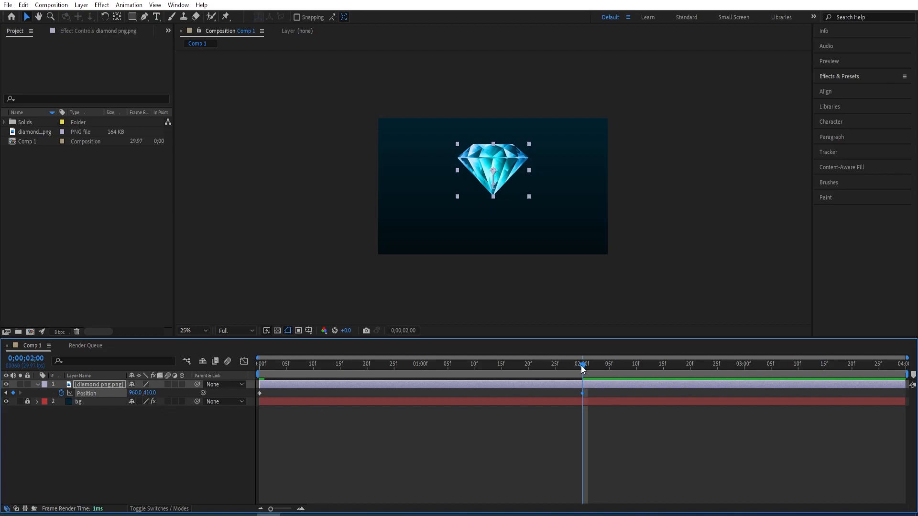
pyautogui.click(900, 363)
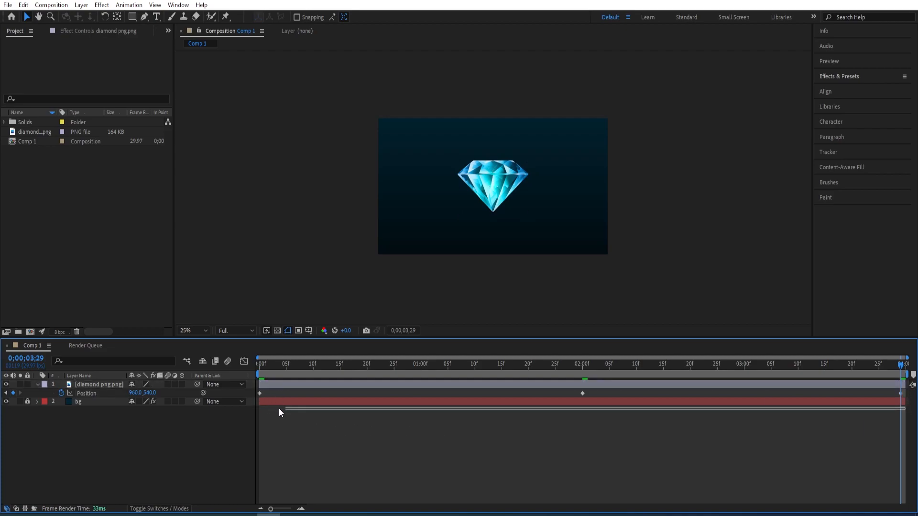
pyautogui.click(98, 384)
pyautogui.write('du')
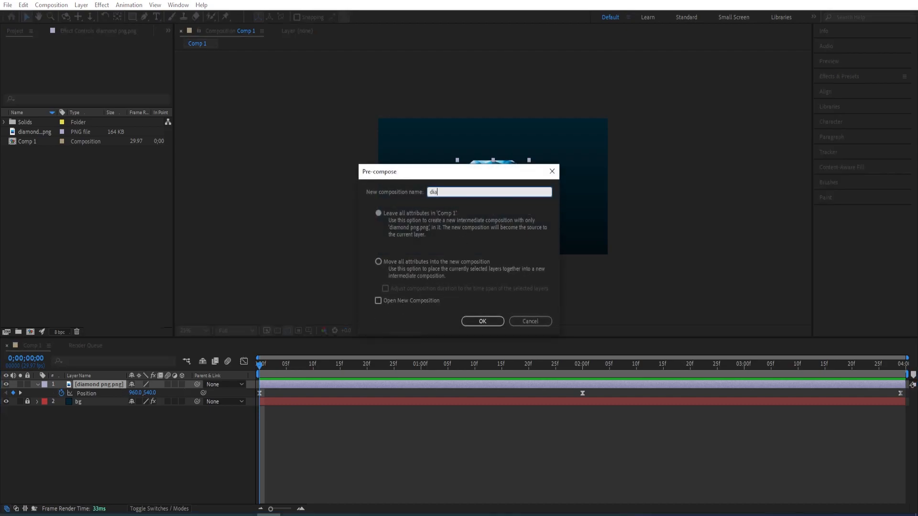
pyautogui.click(481, 322)
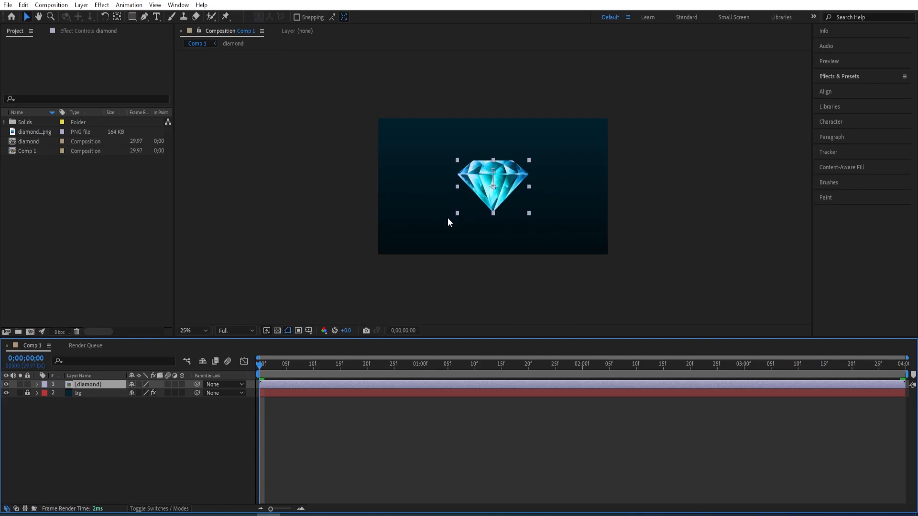
pyautogui.moveTo(748, 257)
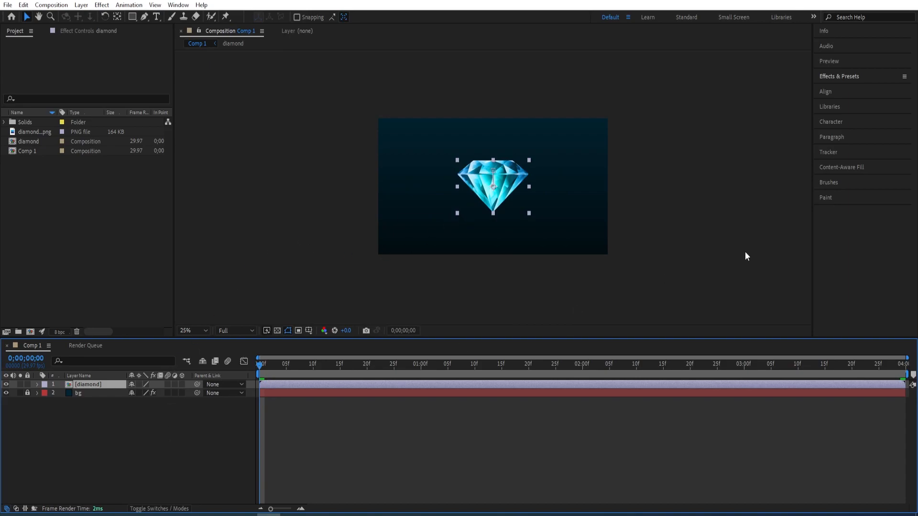
# Search 'shine' and apply RG Trapcode Shine to the diamond pre-comp.
pyautogui.click(851, 77)
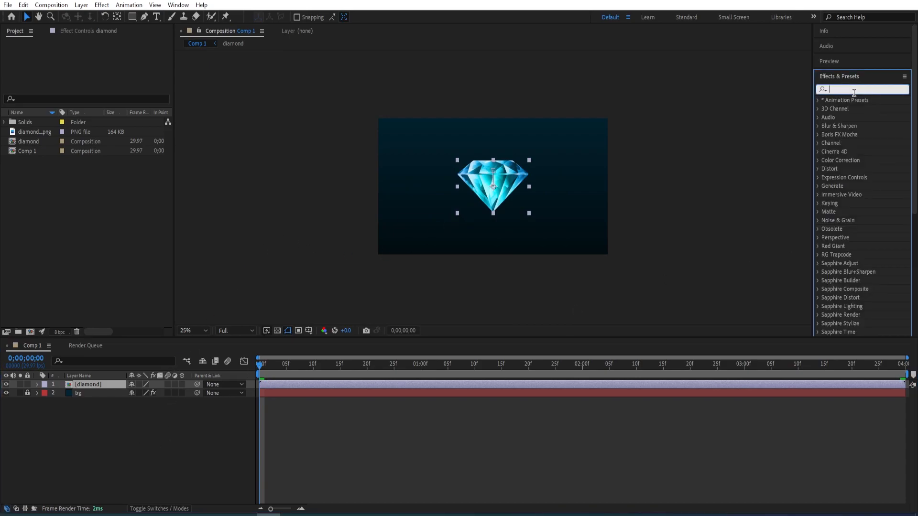
pyautogui.write('shine')
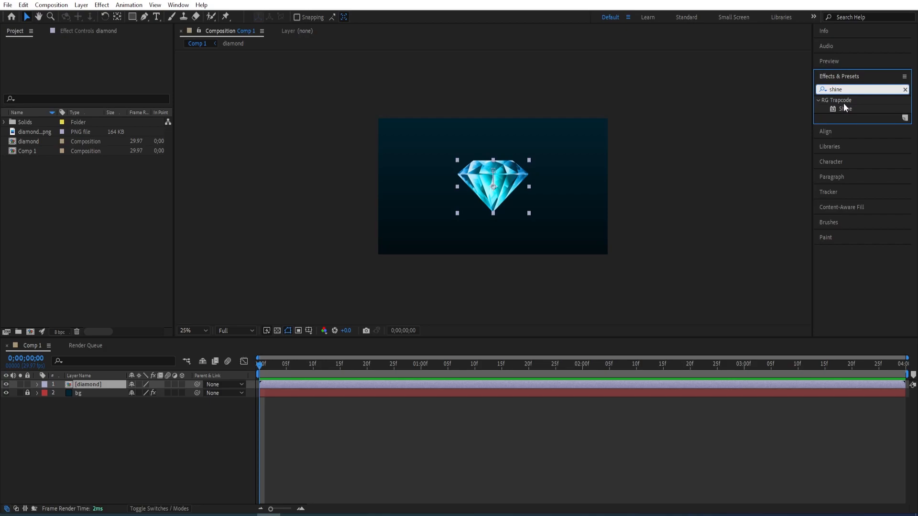
pyautogui.doubleClick(842, 108)
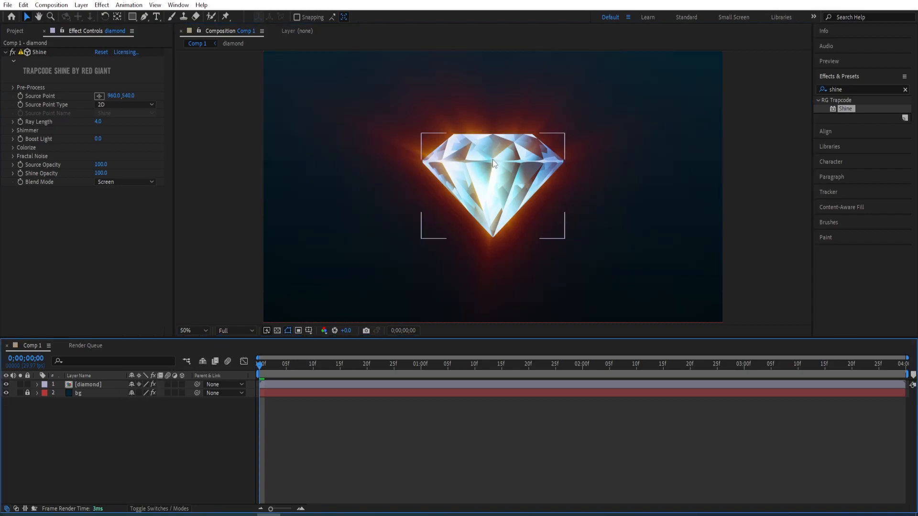
# Set Shine's Colorize midtones to a bright saturated green.
pyautogui.click(191, 330)
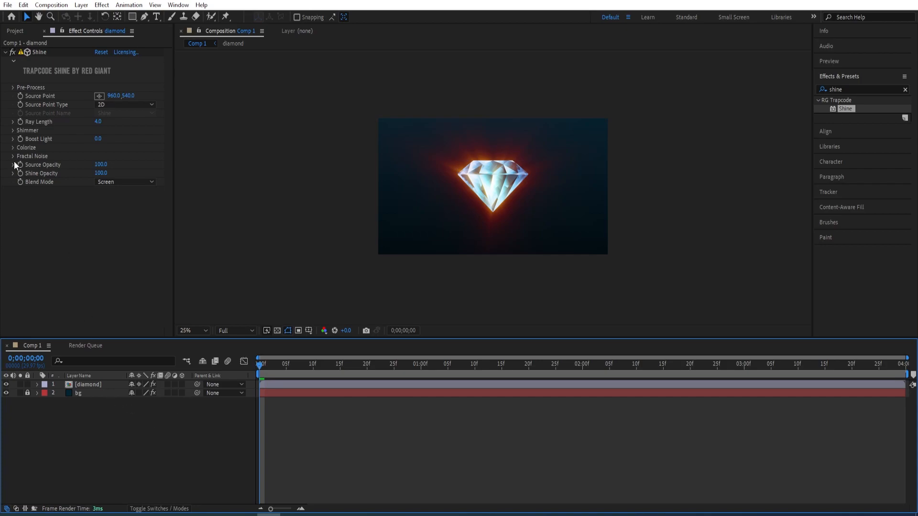
pyautogui.click(8, 147)
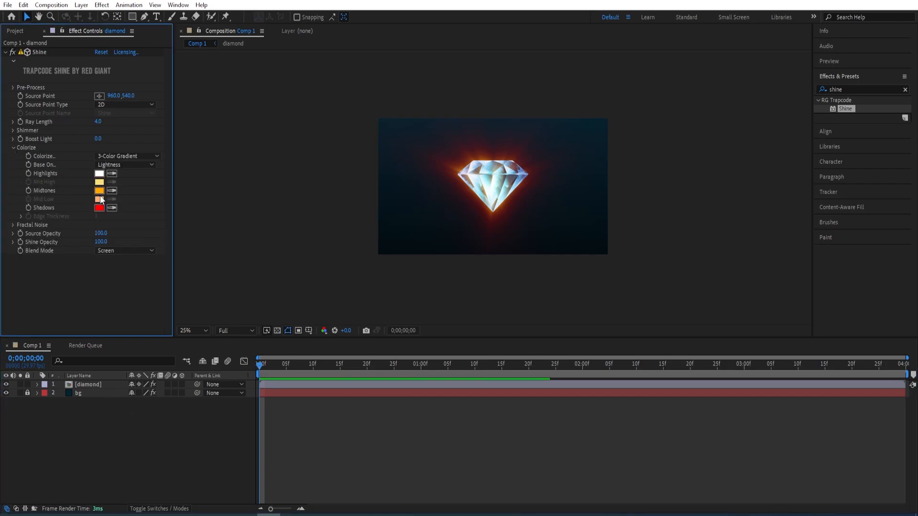
pyautogui.click(98, 190)
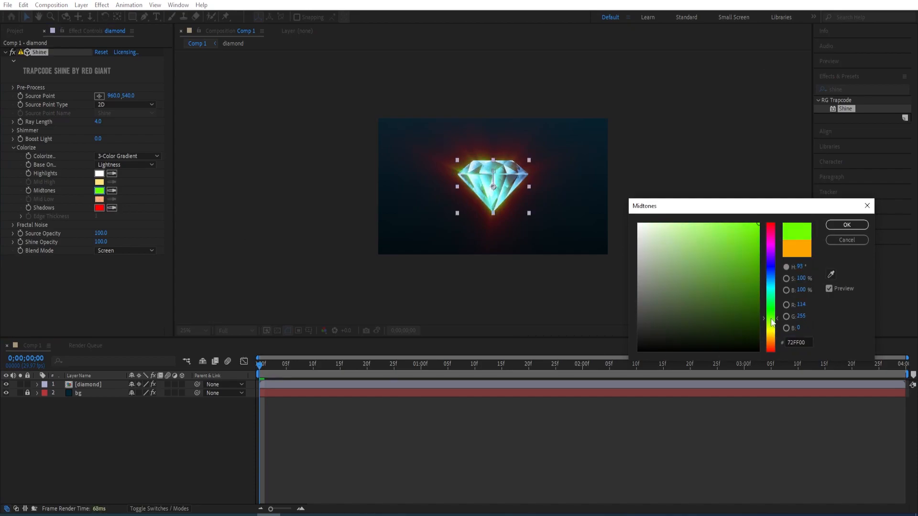
pyautogui.click(754, 225)
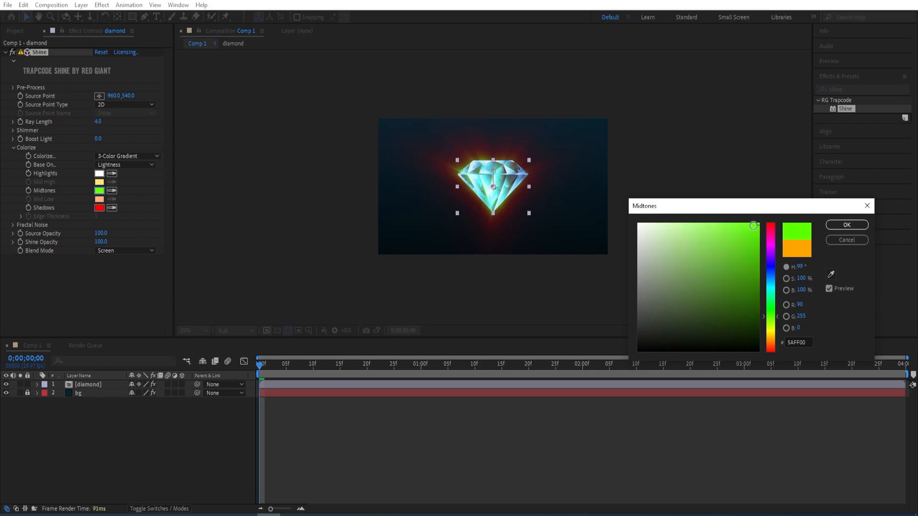
pyautogui.moveTo(753, 225); pyautogui.dragTo(733, 224)
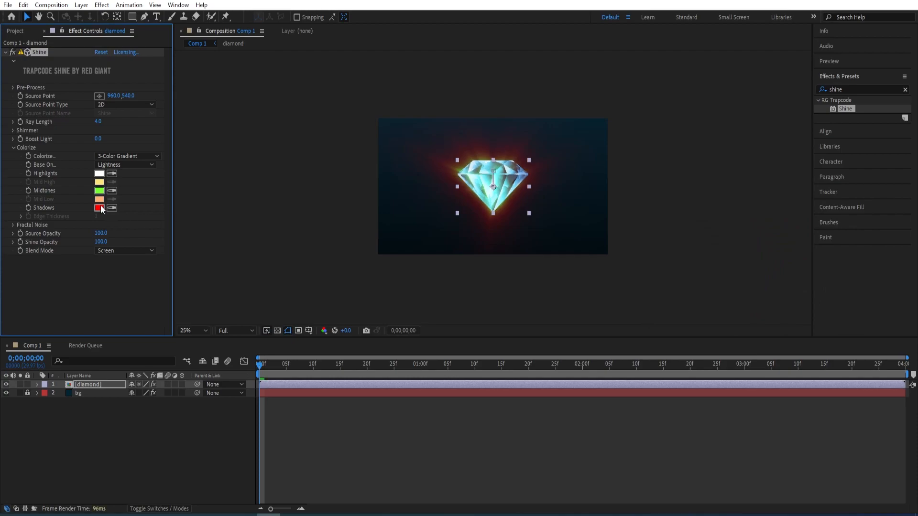
# Set Shine's Colorize shadows to a bright cyan.
pyautogui.click(99, 208)
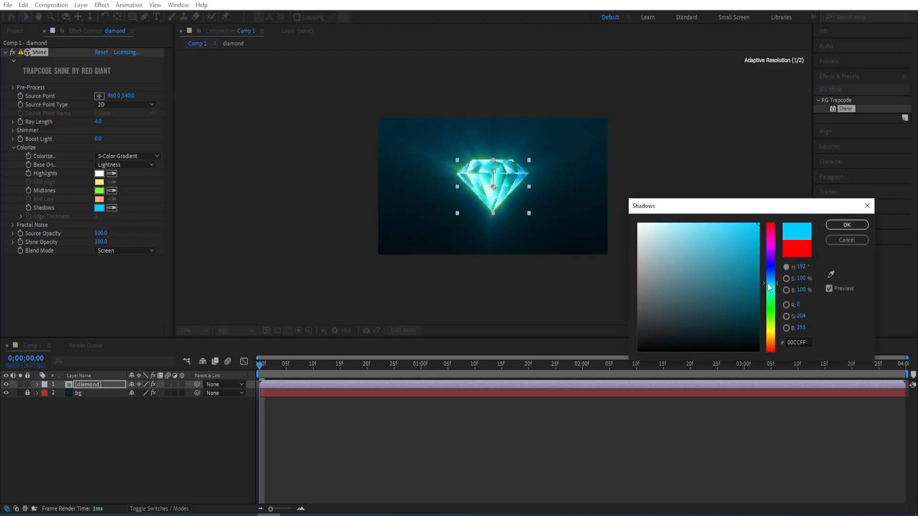
pyautogui.click(740, 228)
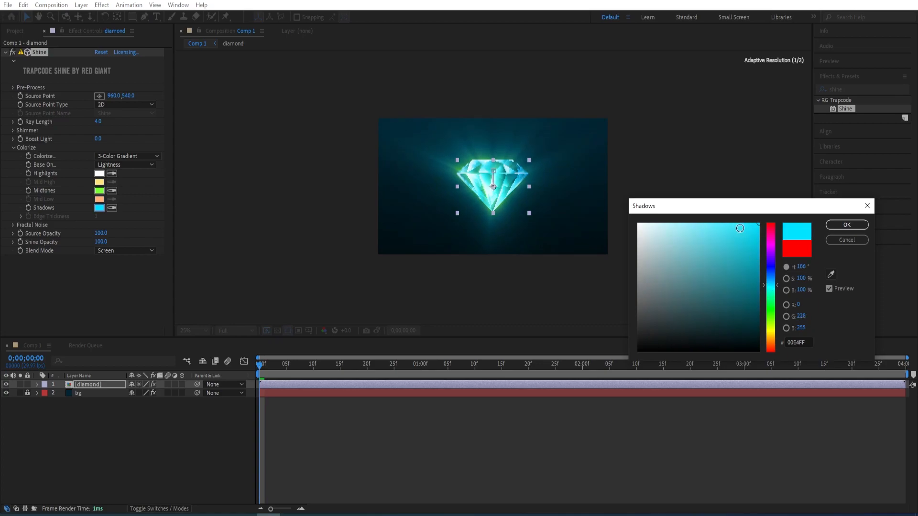
pyautogui.click(847, 225)
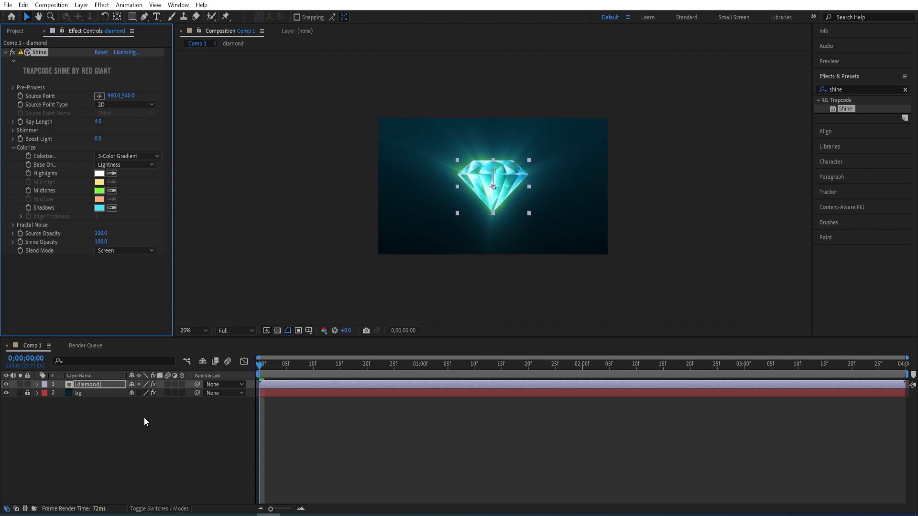
# Move Source Point to 960,344 with Ray Length 5 and keyframe Source Point and Boost Light to the float.
pyautogui.click(192, 330)
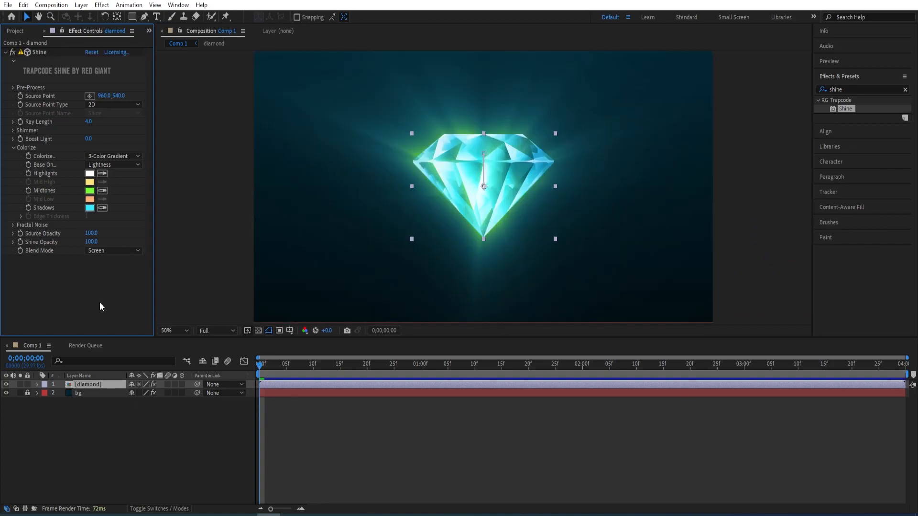
pyautogui.moveTo(46, 123)
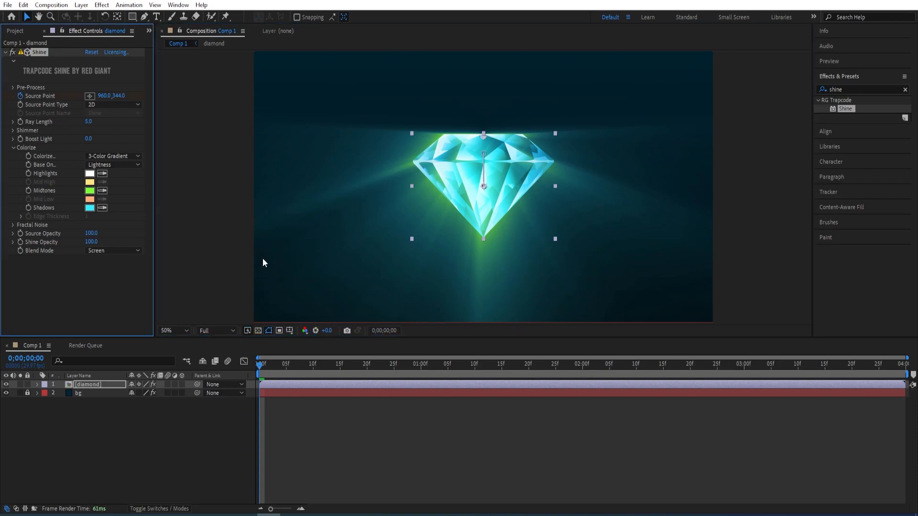
pyautogui.click(581, 365)
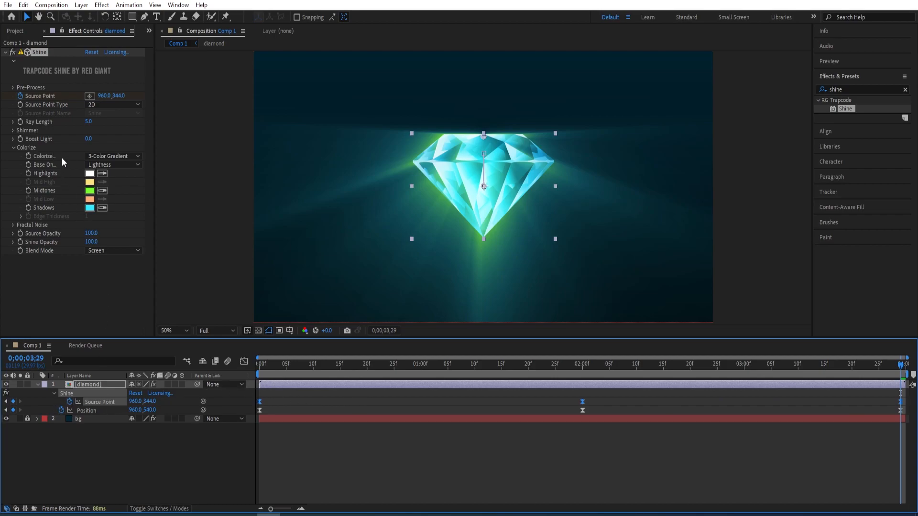
pyautogui.click(259, 373)
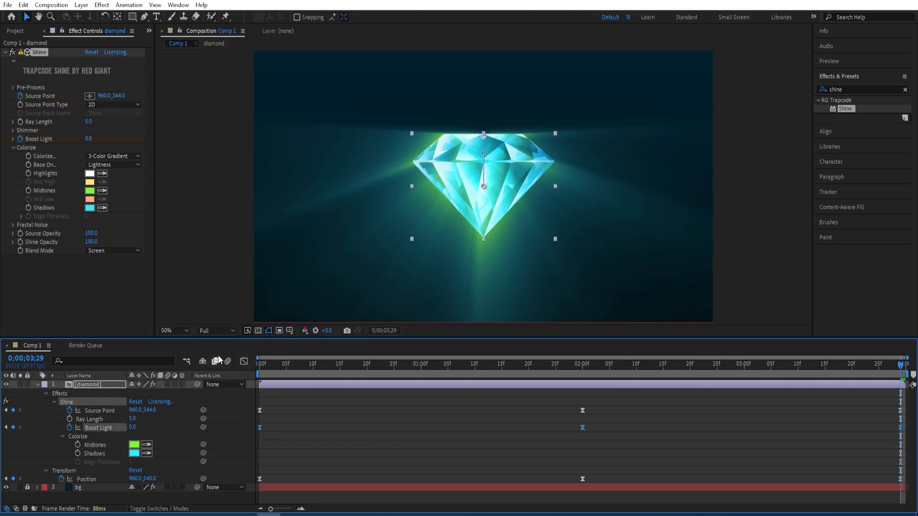
pyautogui.moveTo(34, 204)
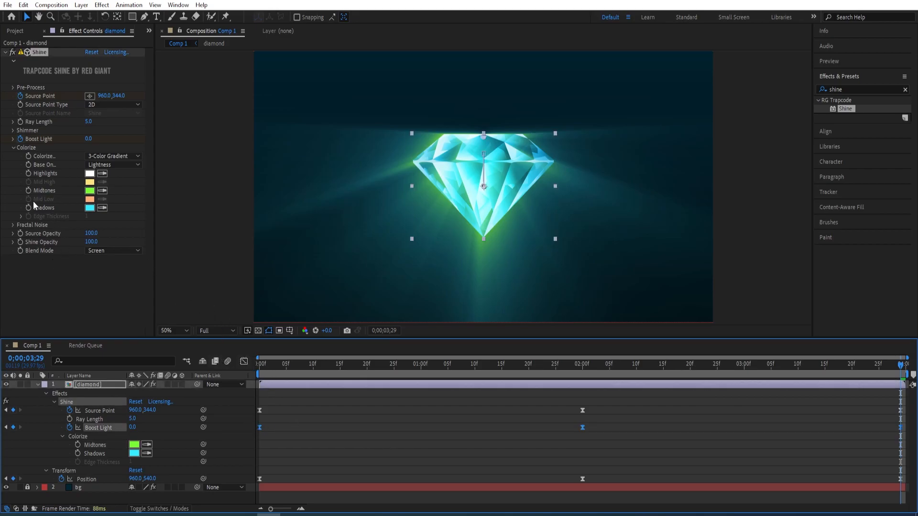
# Set Shimmer Amount 200 and Detail 8 with Use Loop on, keyframing Phase from 0x to 1x.
pyautogui.click(12, 130)
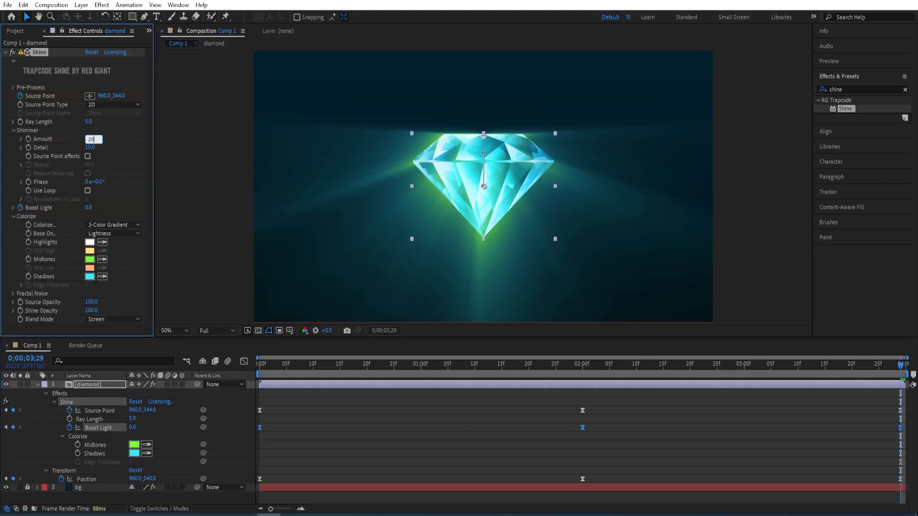
pyautogui.write('200.0')
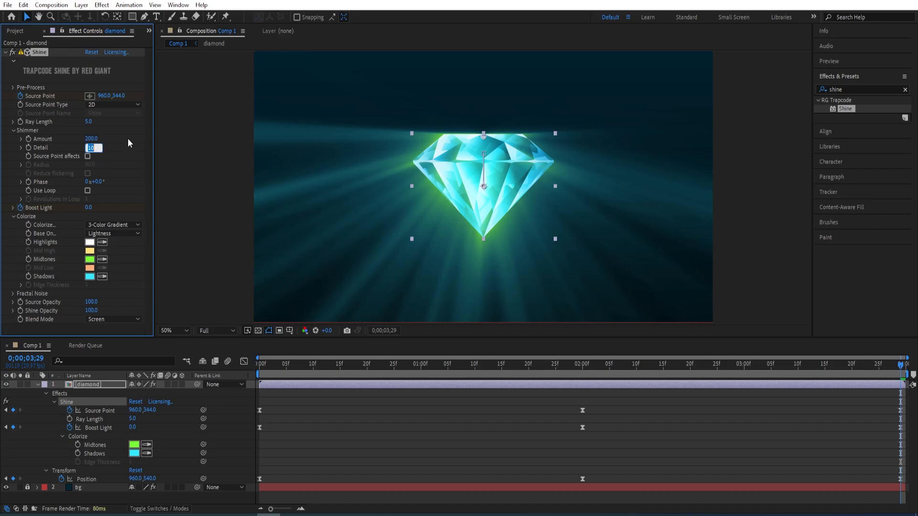
pyautogui.write('8.0')
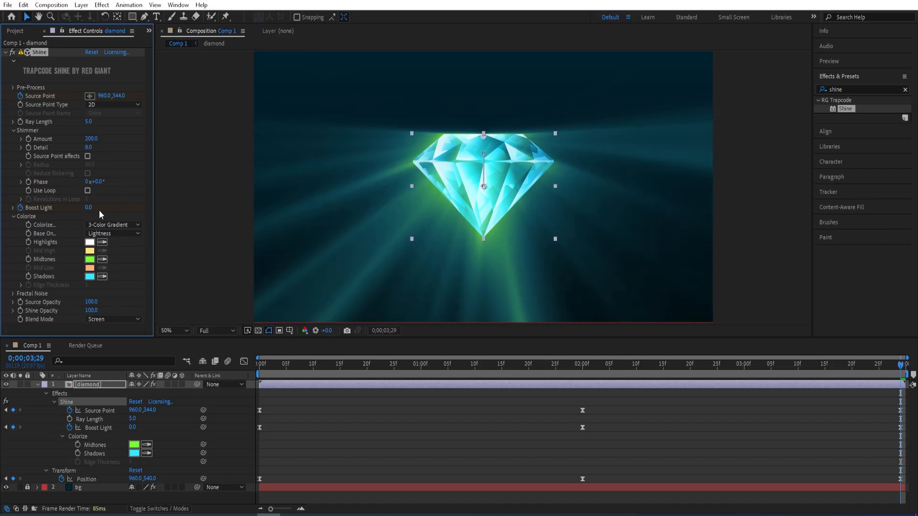
pyautogui.click(88, 191)
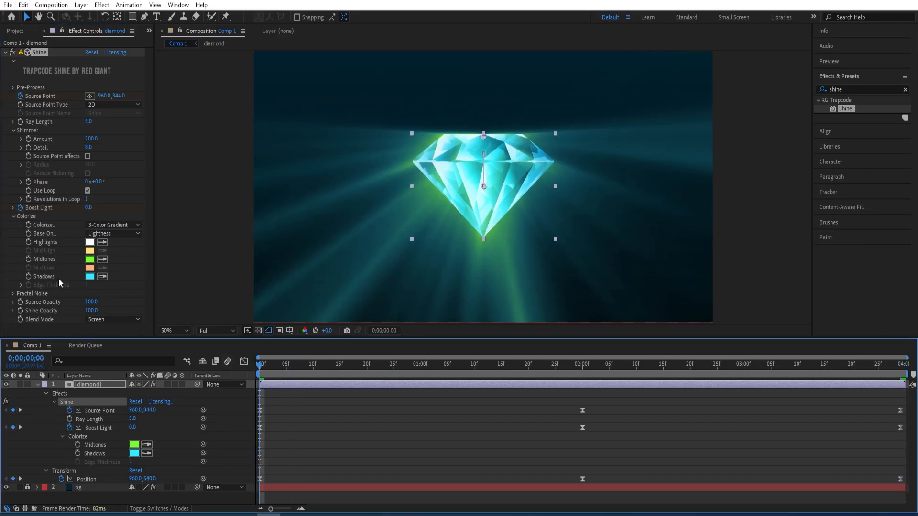
pyautogui.moveTo(54, 188)
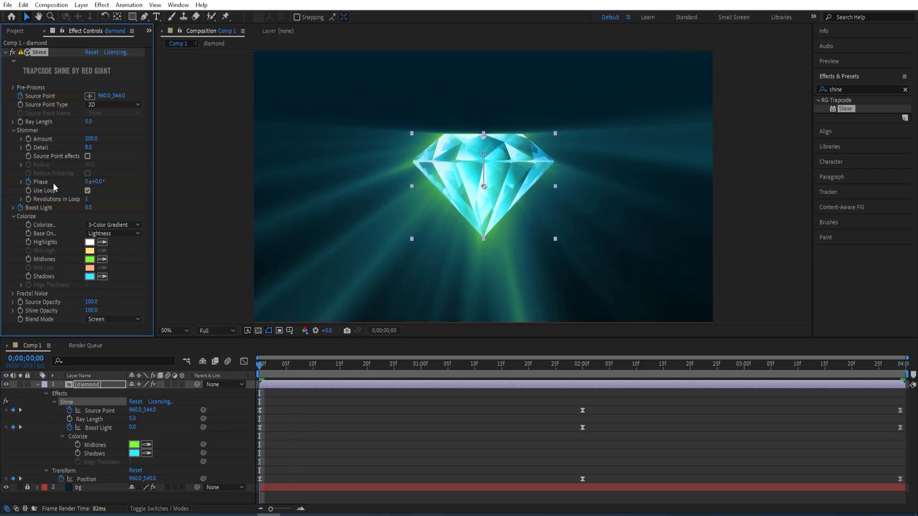
pyautogui.click(901, 366)
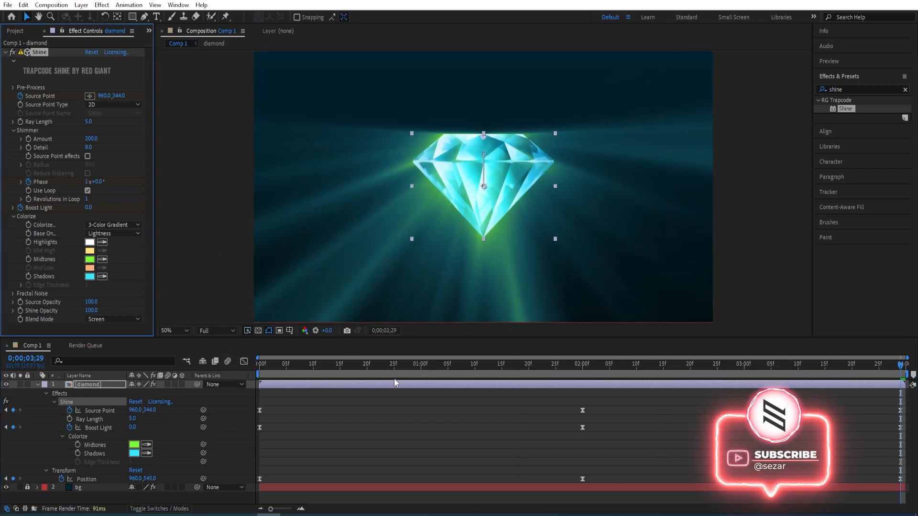
pyautogui.click(258, 377)
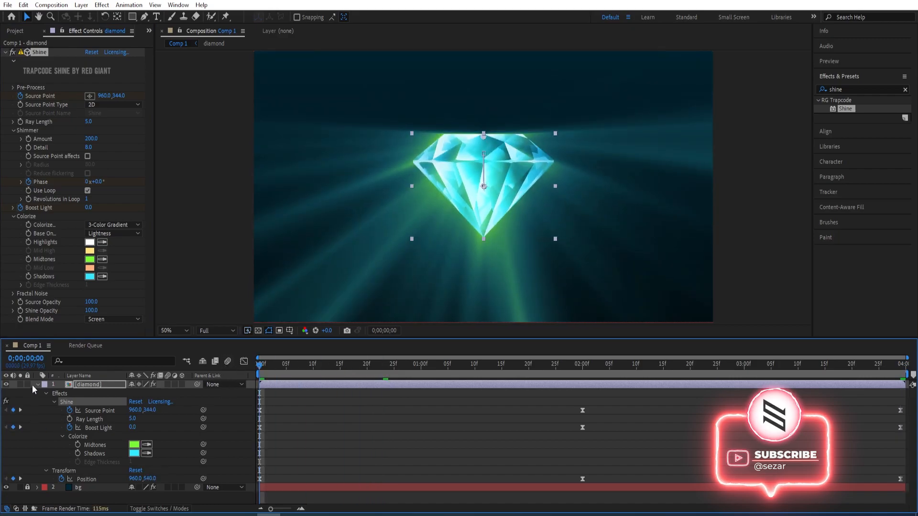